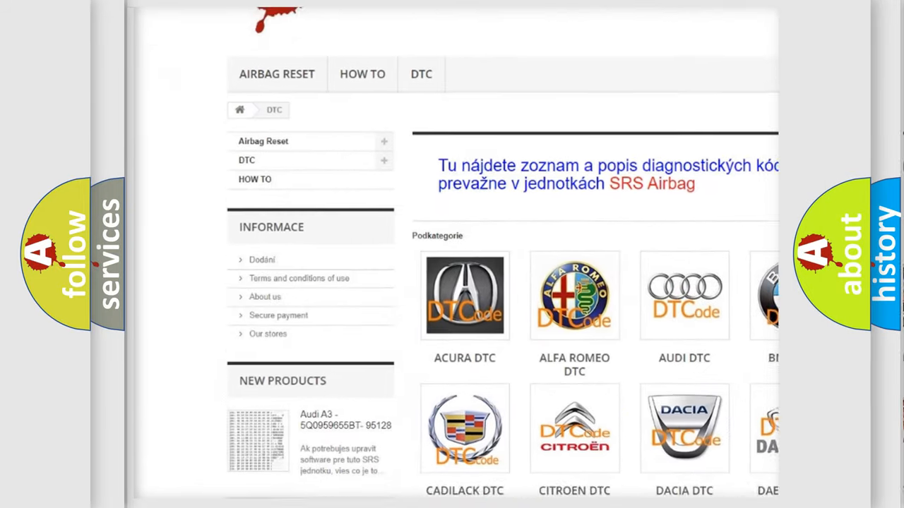
# Scroll the DTC catalogue past the brand tiles and code lists to reach the Nissan DTC page.
pyautogui.scroll(-3)
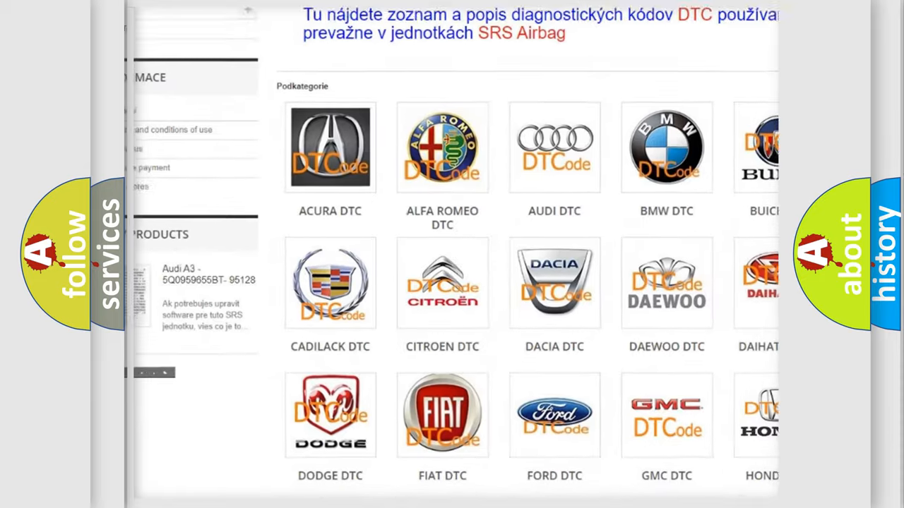
pyautogui.scroll(-3)
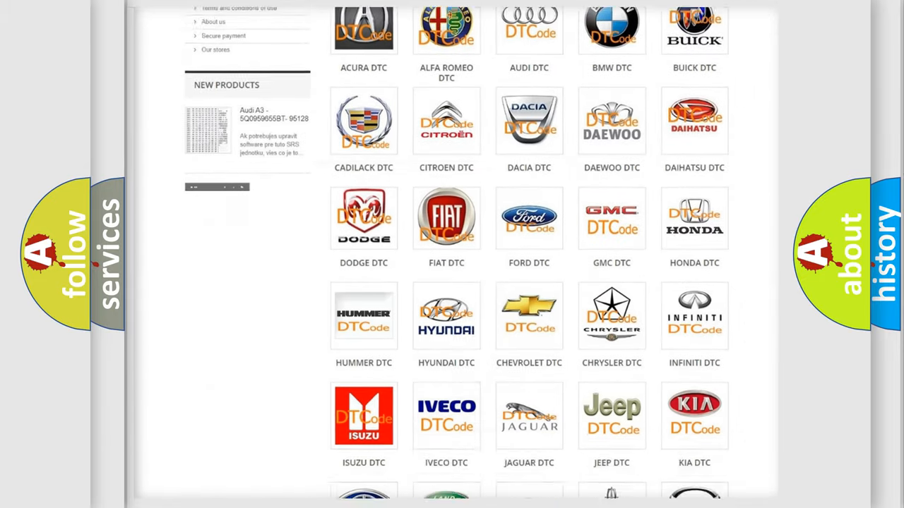
pyautogui.scroll(-3)
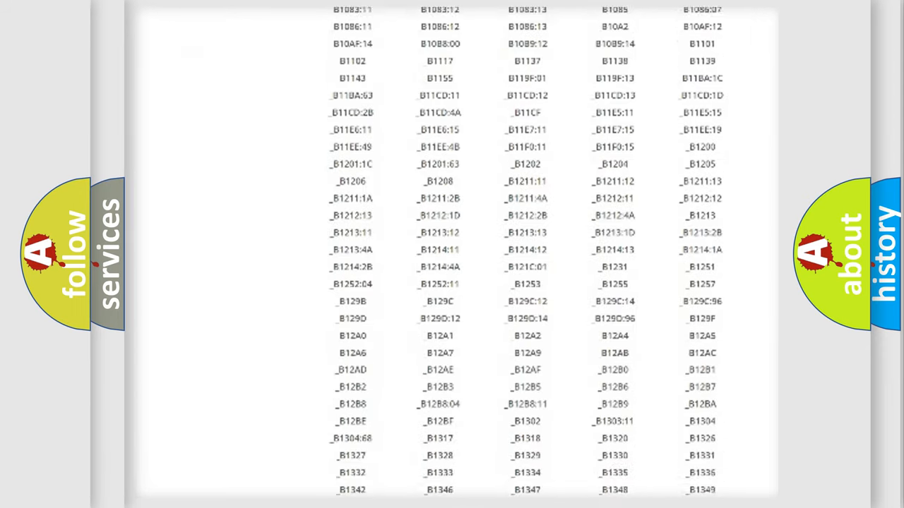
pyautogui.scroll(-3)
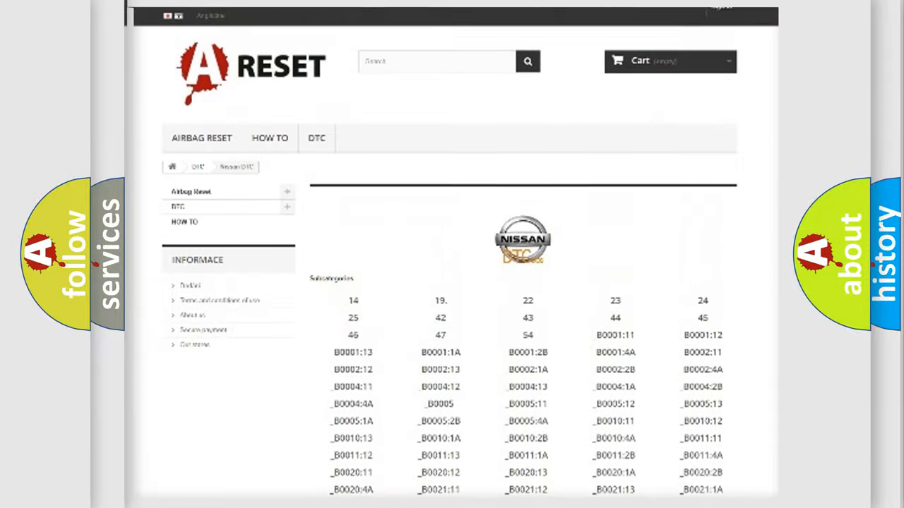
pyautogui.scroll(3)
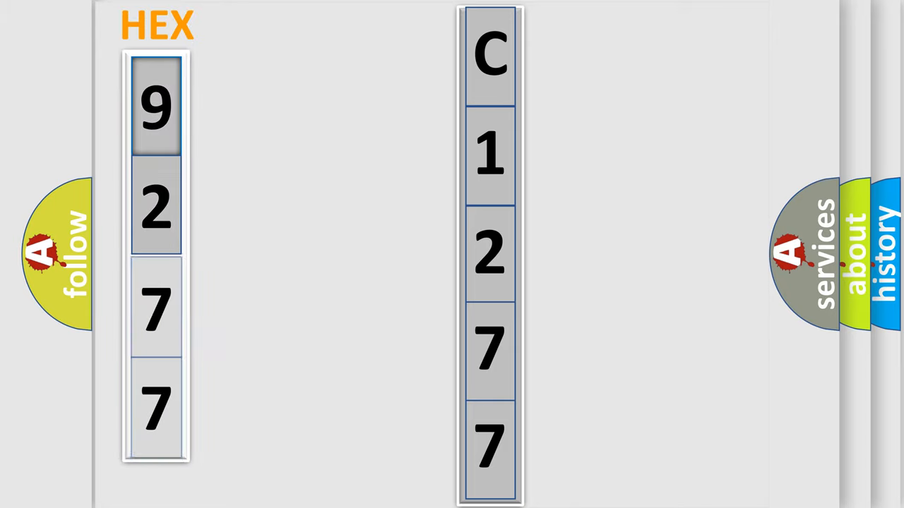
# Advance the slide so hex 9277 expands into a bits column beside C1277.
pyautogui.click(155, 106)
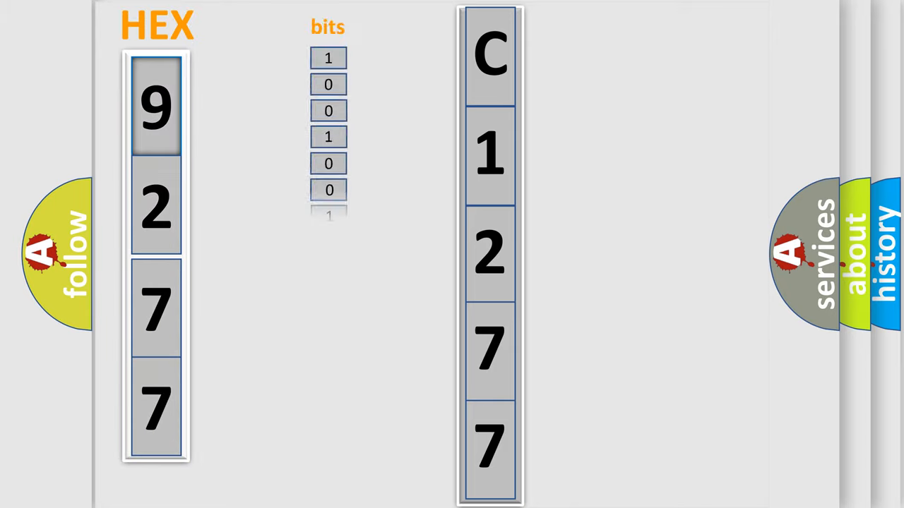